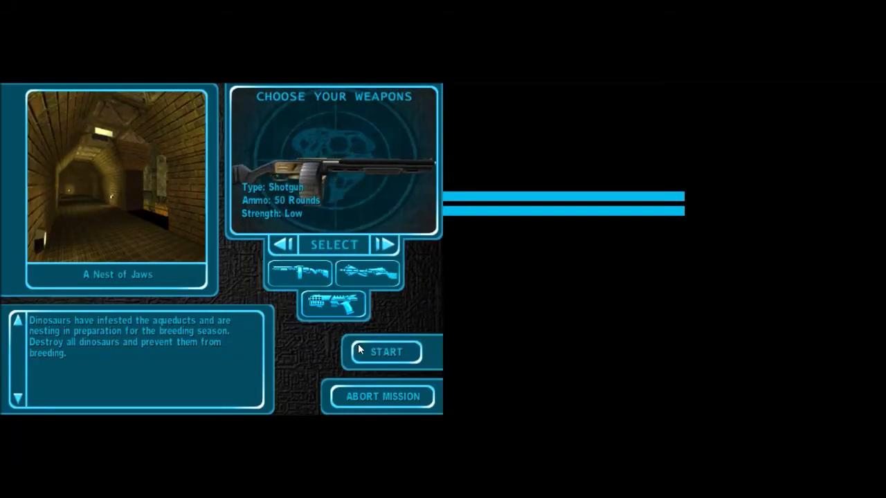
Launch the A Nest of Jaws mission with the chosen weapon loadout
{"action": "left_click", "coordinate": [385, 353]}
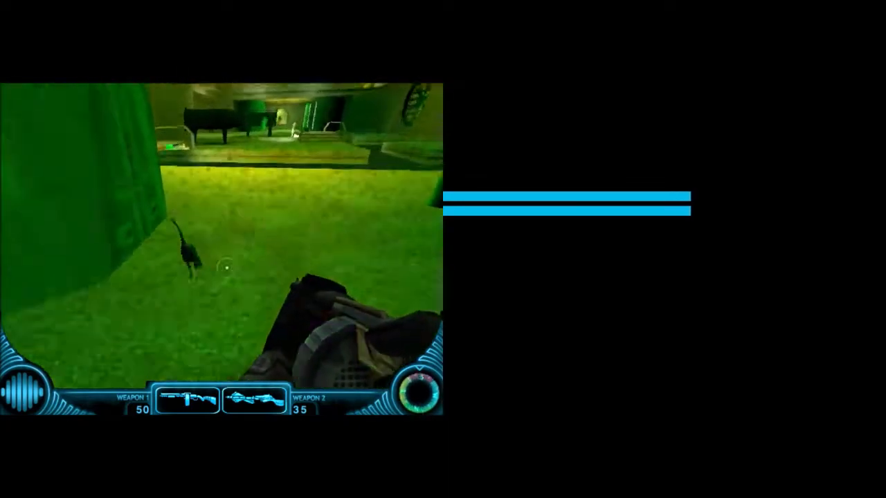
Gun down the small dinosaur and the creature in the tunnel, then fire into the aqueduct chamber
{"action": "left_click", "coordinate": [227, 252]}
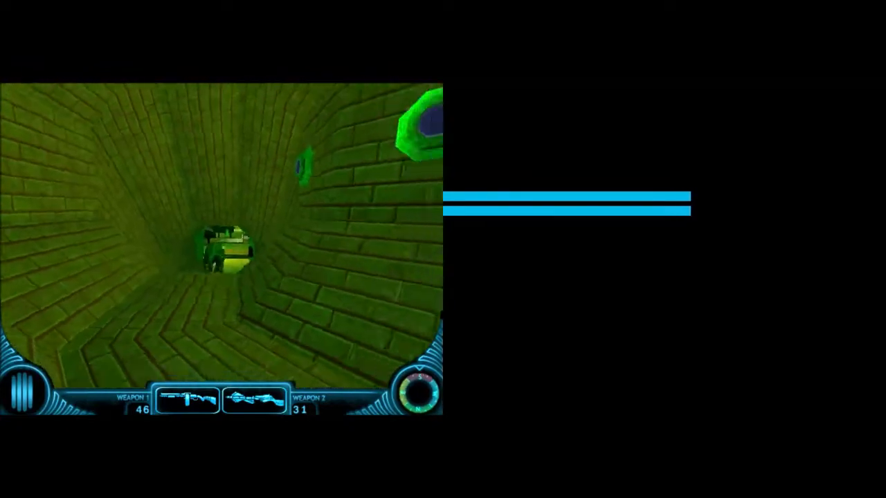
{"action": "left_click", "coordinate": [222, 249]}
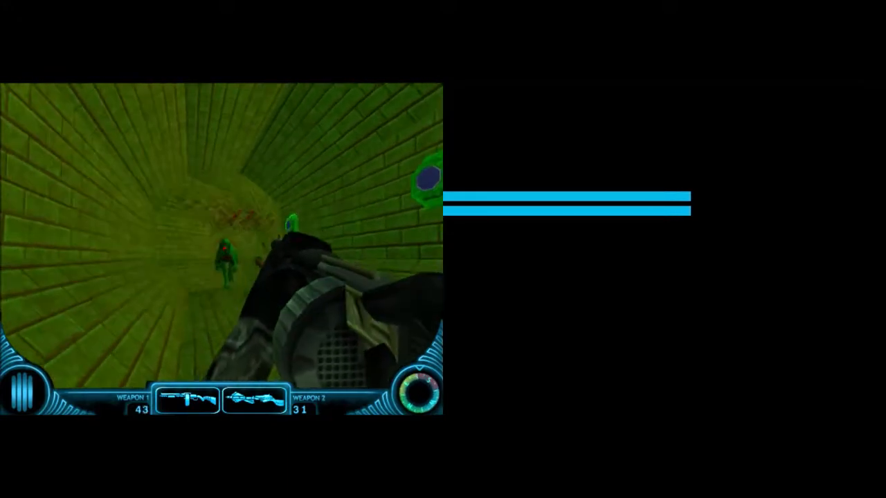
{"action": "left_click", "coordinate": [221, 249]}
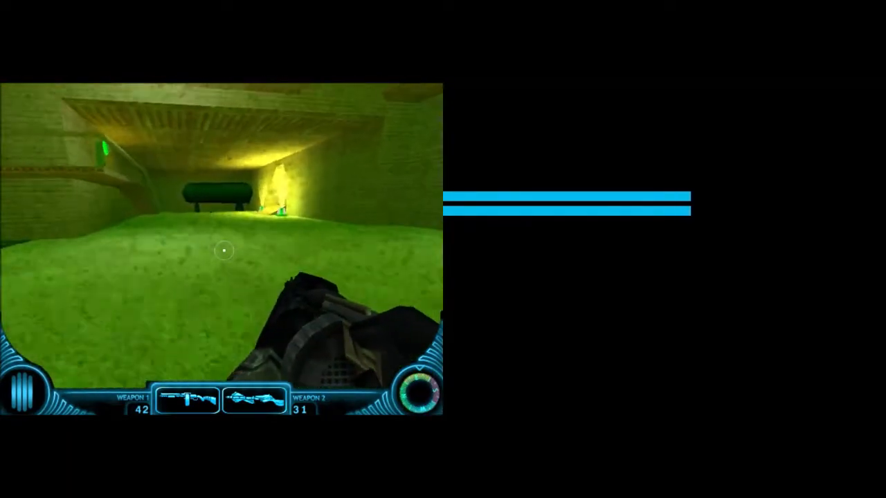
{"action": "left_click", "coordinate": [223, 251]}
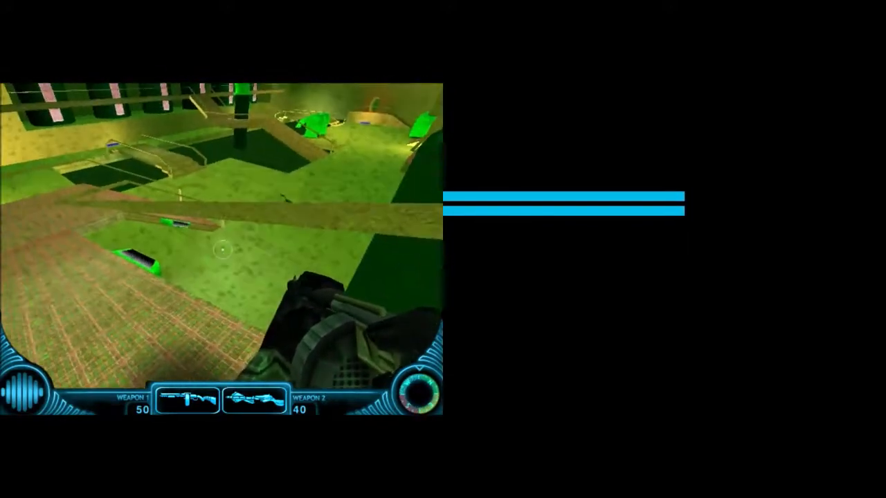
{"action": "mouse_move", "coordinate": [221, 249]}
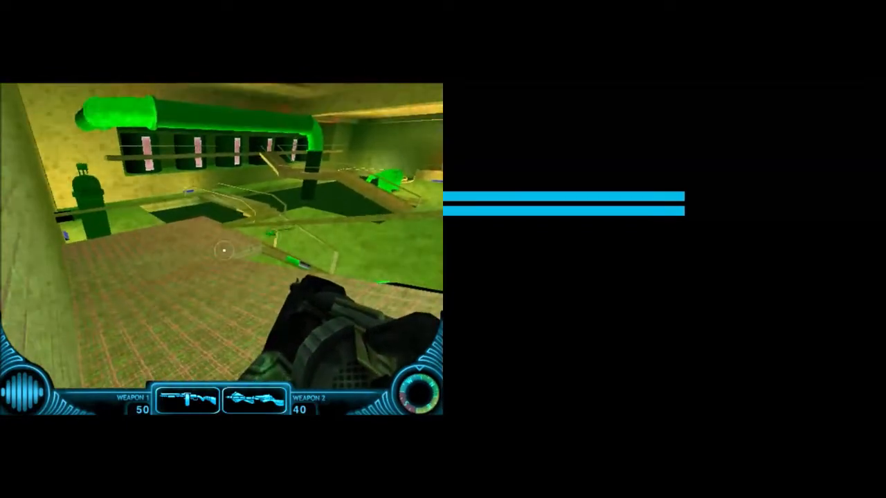
Fire the rifle at the flying creature hovering beside the tall green pillar
{"action": "left_click", "coordinate": [227, 254]}
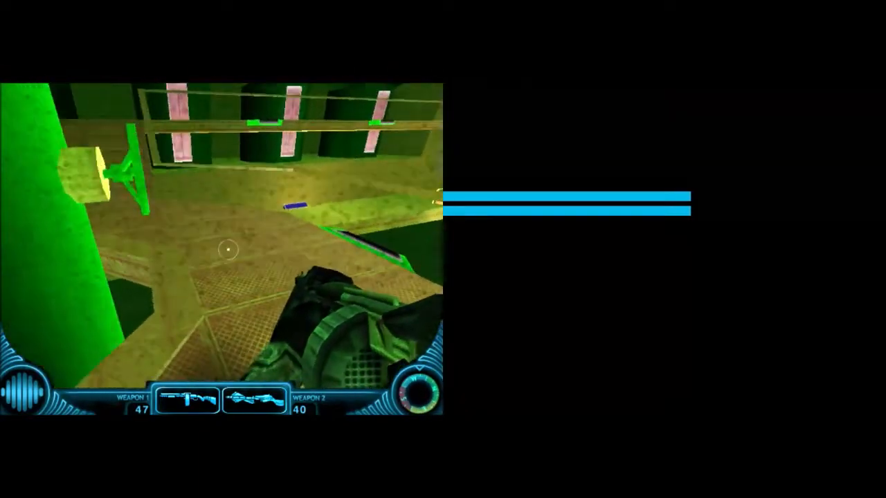
{"action": "mouse_move", "coordinate": [222, 250]}
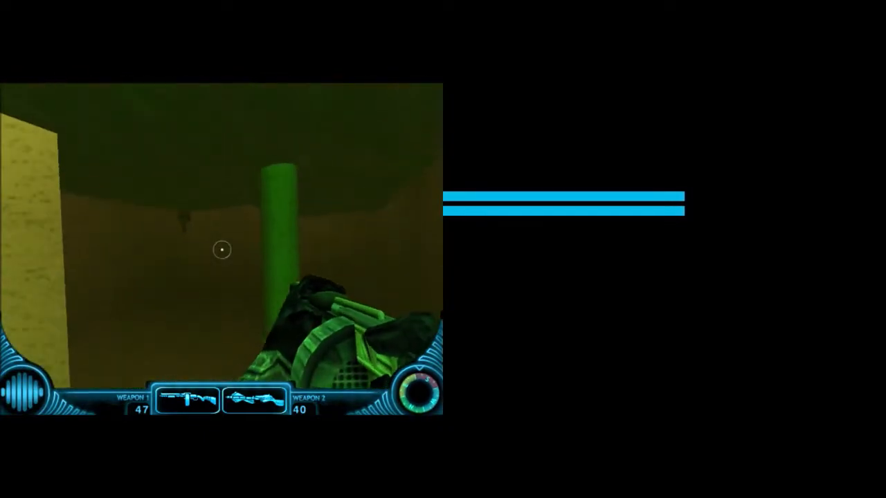
{"action": "left_click", "coordinate": [222, 249]}
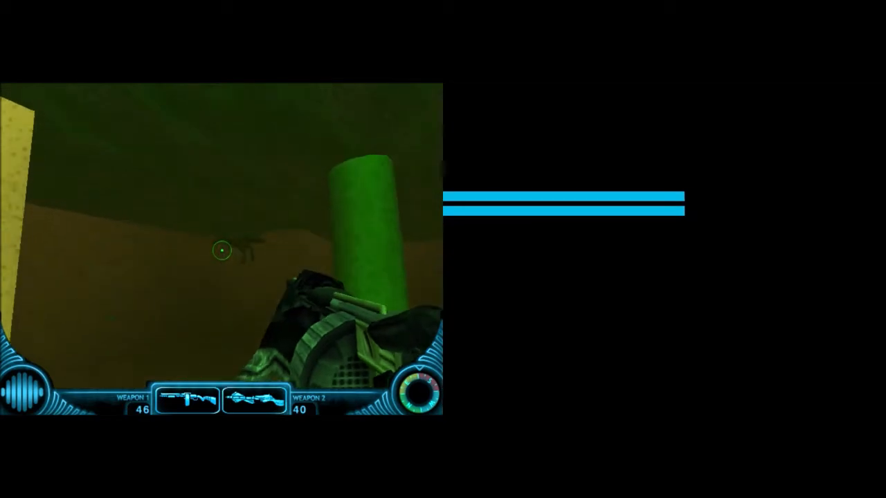
{"action": "left_click", "coordinate": [222, 252]}
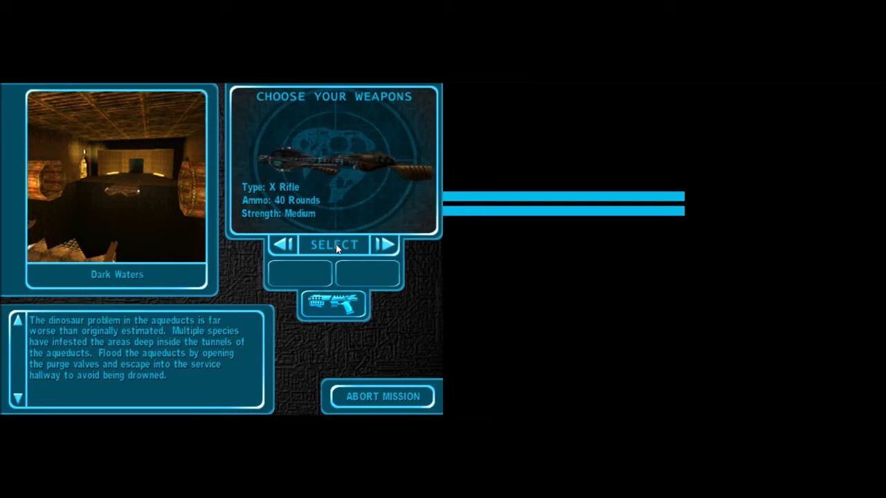
Add the X Rifle to the loadout and start the Dark Waters mission
{"action": "left_click", "coordinate": [333, 244]}
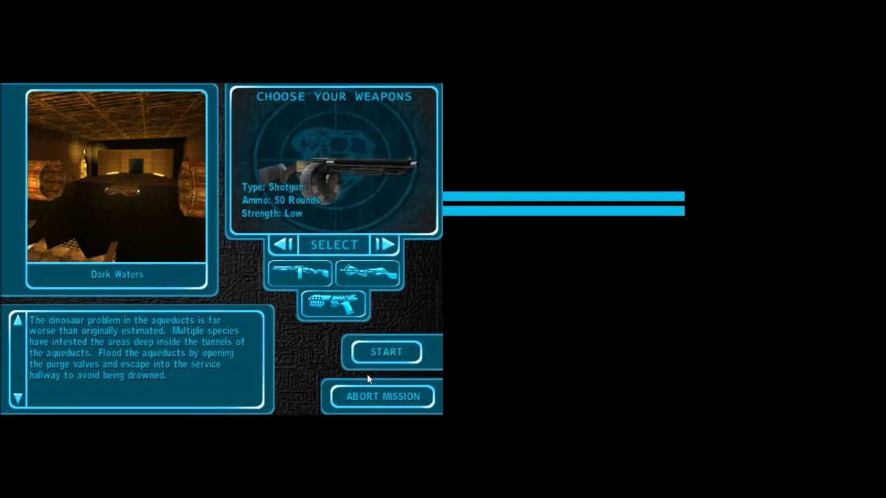
{"action": "left_click", "coordinate": [385, 353]}
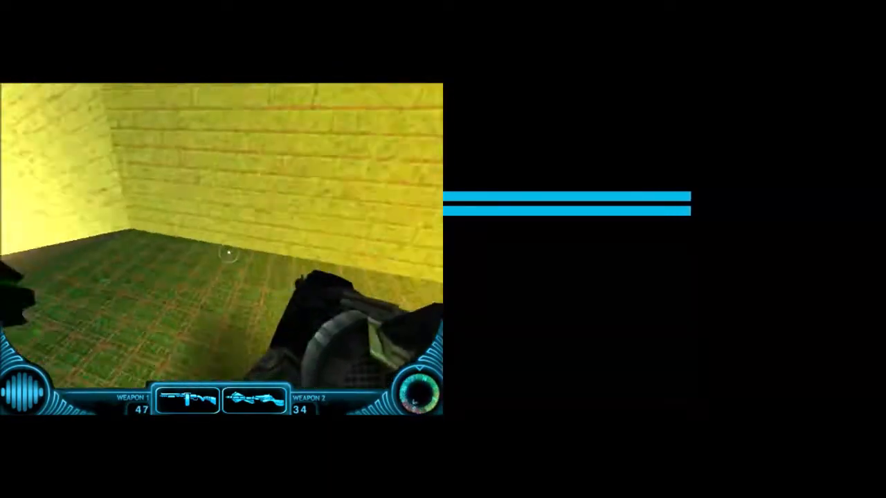
Fire a shot while advancing through the yellow brick chambers
{"action": "left_click", "coordinate": [220, 255]}
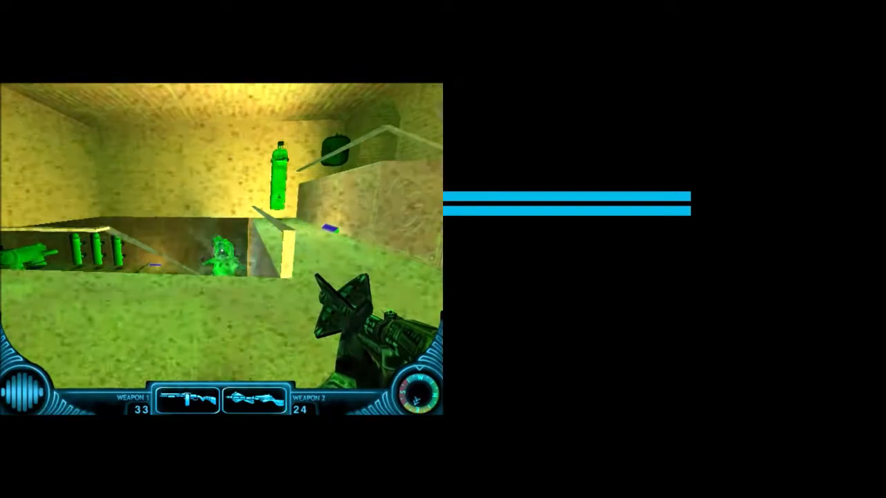
Shoot the green Suchomimus charging down the yellow sewer tunnel
{"action": "left_click", "coordinate": [221, 249]}
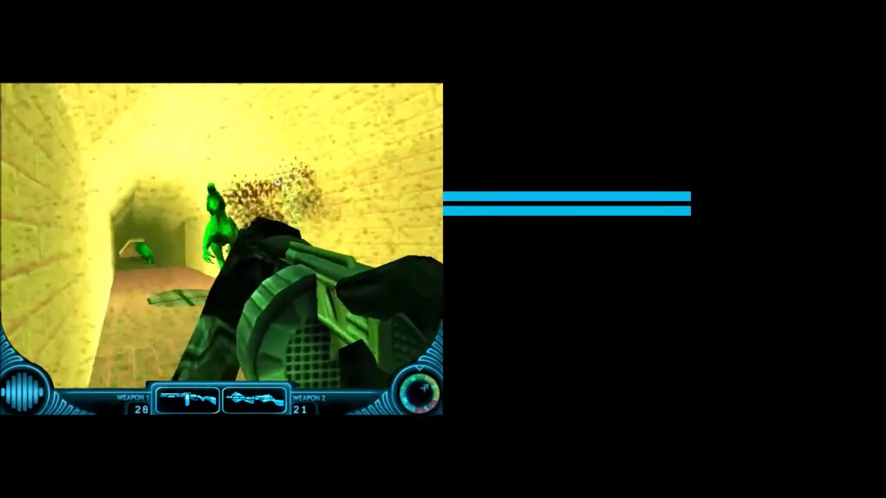
{"action": "left_click", "coordinate": [222, 249]}
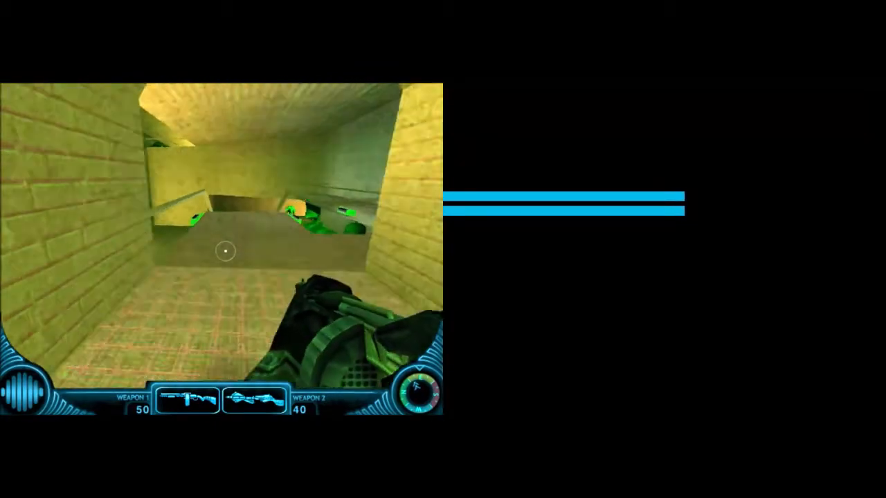
Fire at the dinosaurs on the ledge and the Suchomimus on the sloped walkway
{"action": "left_click", "coordinate": [224, 251]}
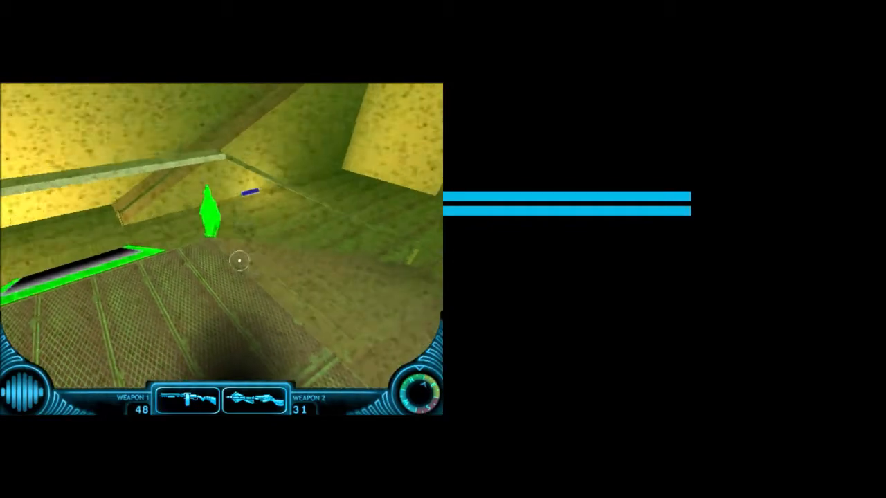
{"action": "left_click", "coordinate": [241, 260]}
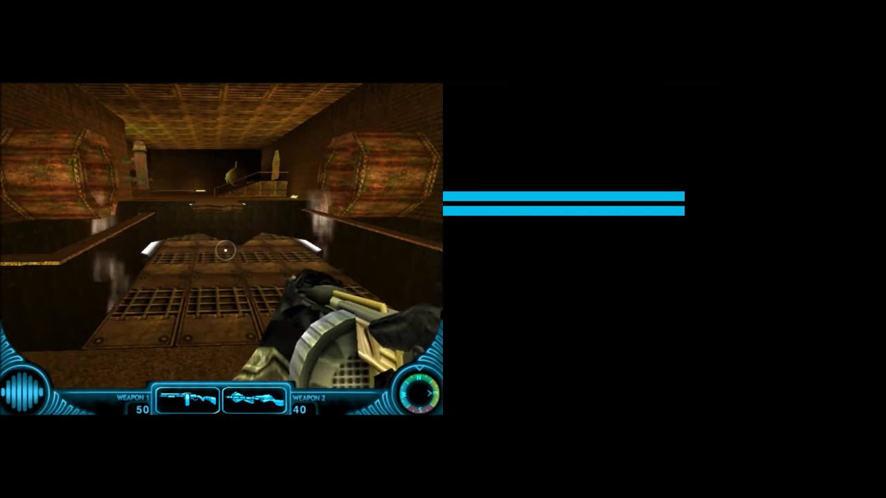
{"action": "mouse_move", "coordinate": [221, 249]}
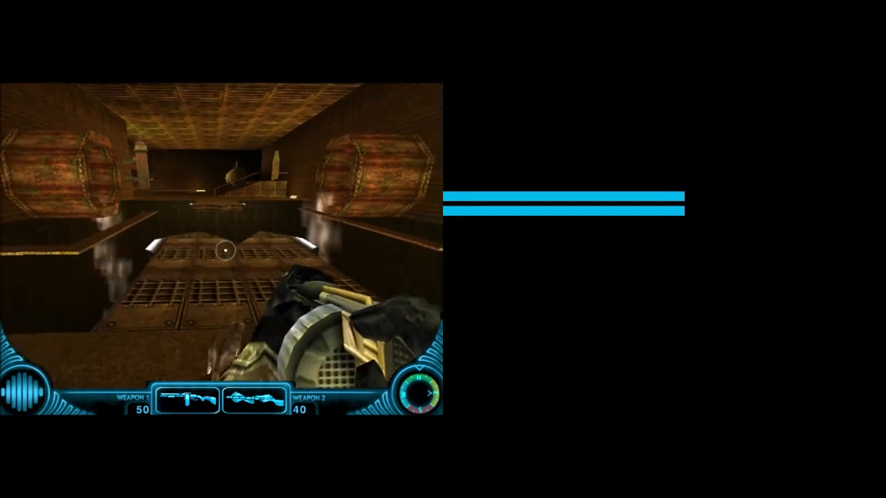